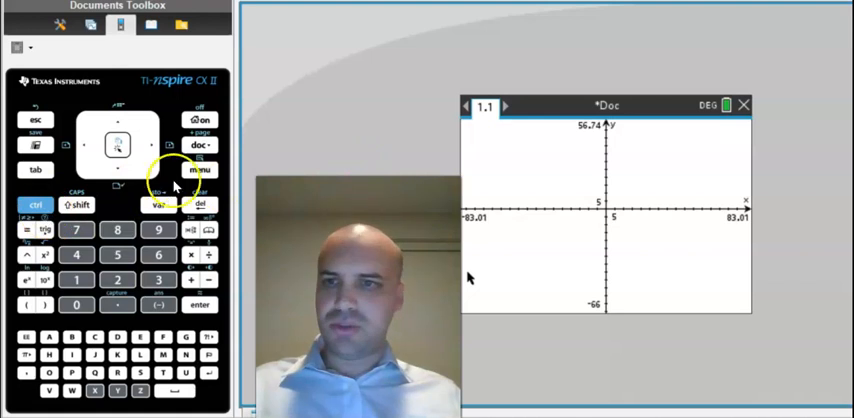
Step: Start a differential equation entry from the Graph Entry/Edit menu
click(200, 169)
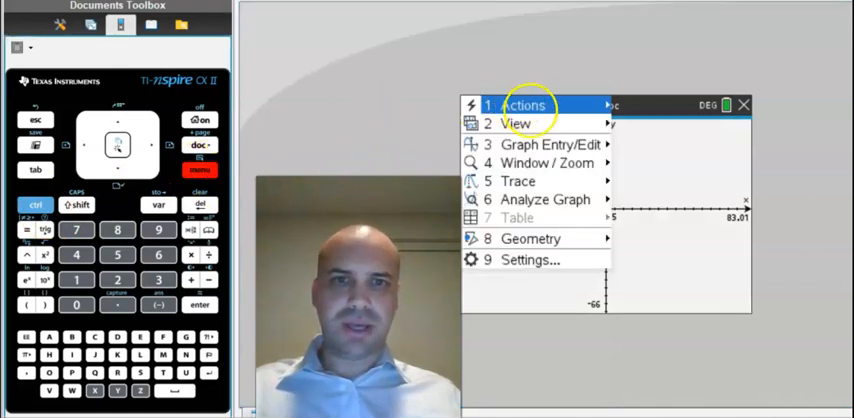
click(547, 144)
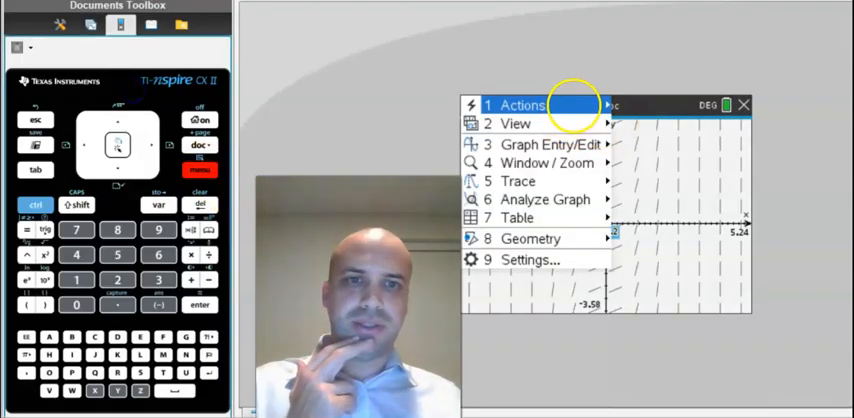
Step: Delete everything on the Graphs page and confirm
click(521, 105)
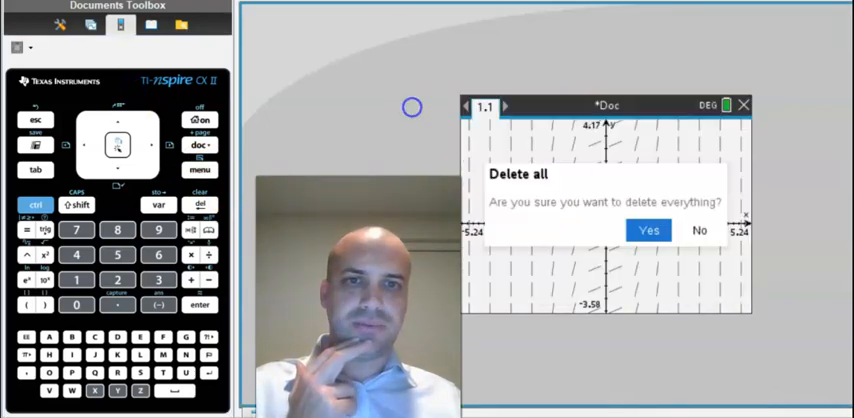
click(648, 229)
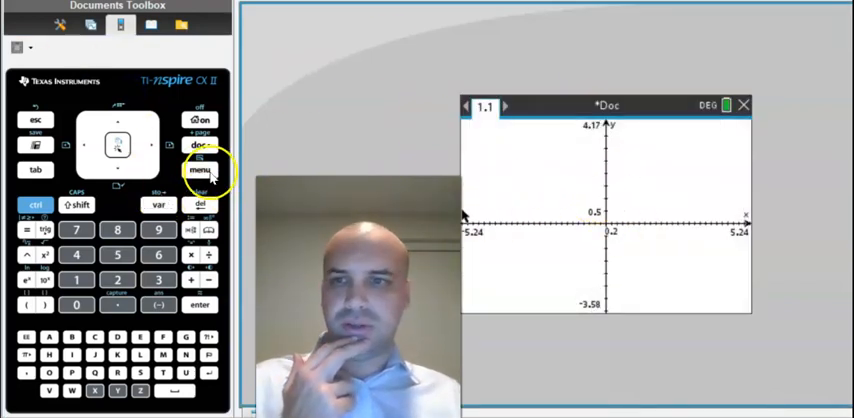
Step: Enter a new differential equation y1' = 3x^2 to plot its slope field
click(199, 169)
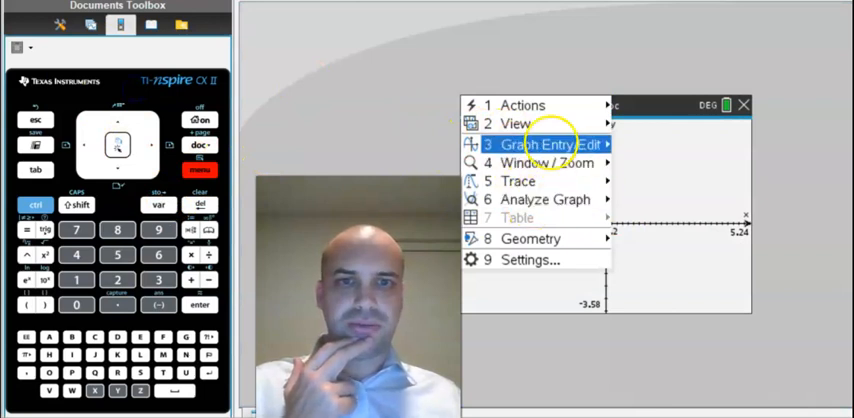
click(543, 144)
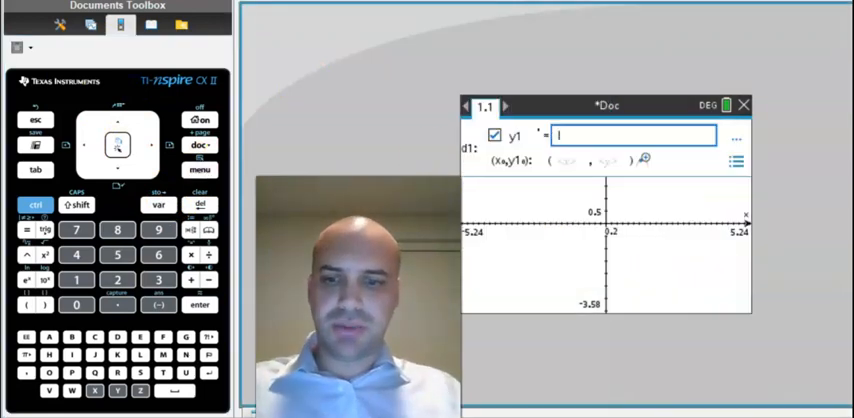
text(3x^2)
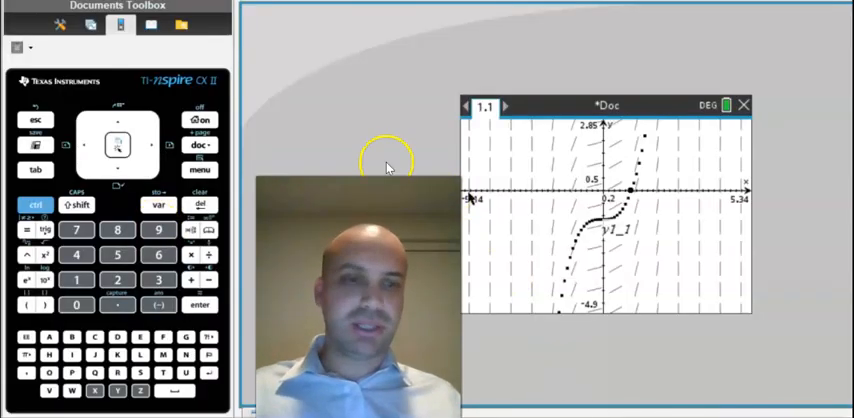
Step: Set up y1' = (y1)^2 with initial condition x = 1, y = 1
click(199, 169)
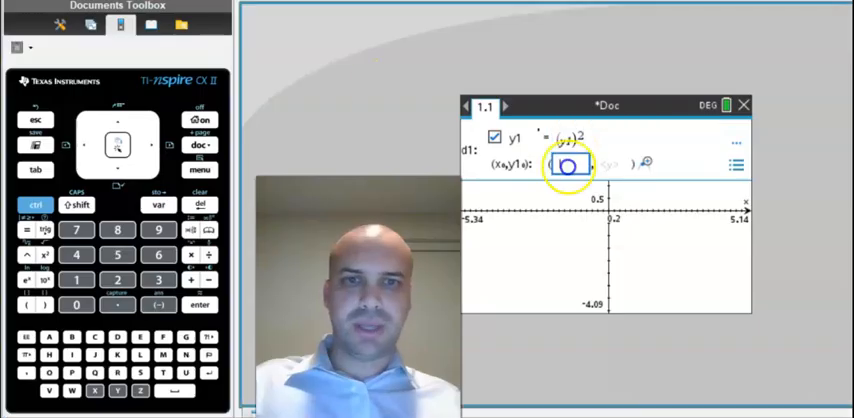
click(76, 280)
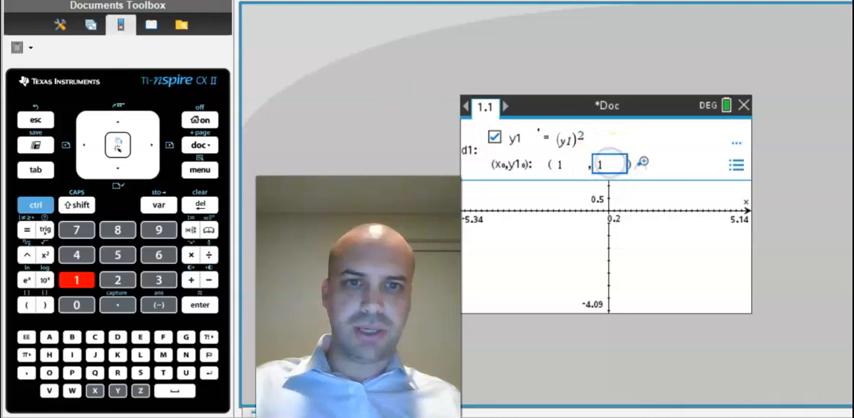
click(199, 305)
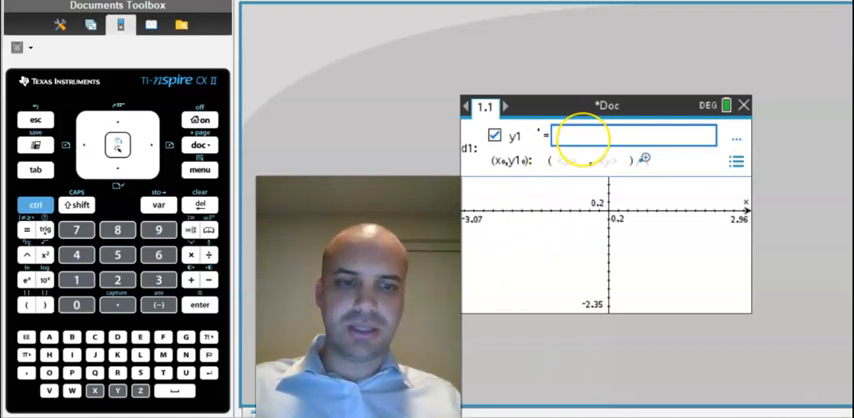
Step: Enter y1' = -x/y1 with initial point (1, 1) and commit it
text(-x)
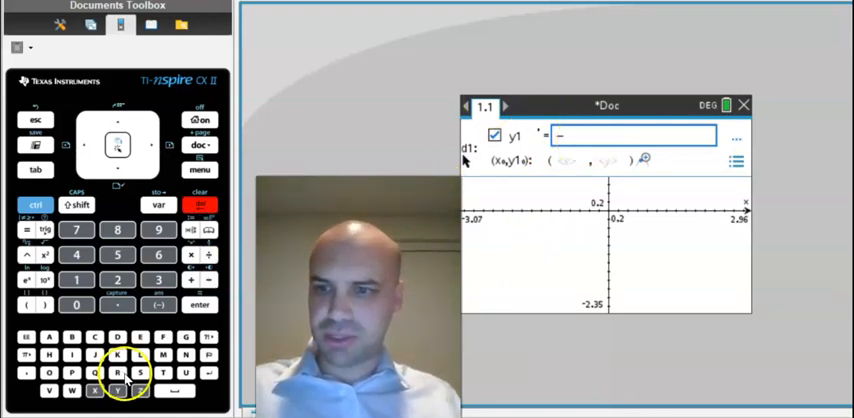
click(95, 390)
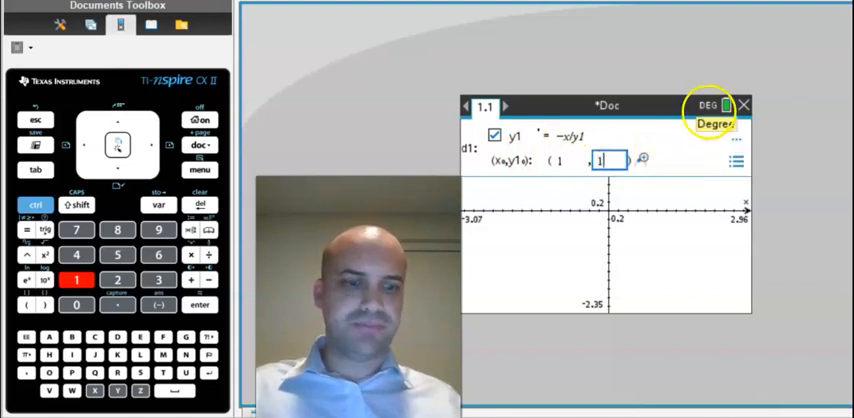
key(enter)
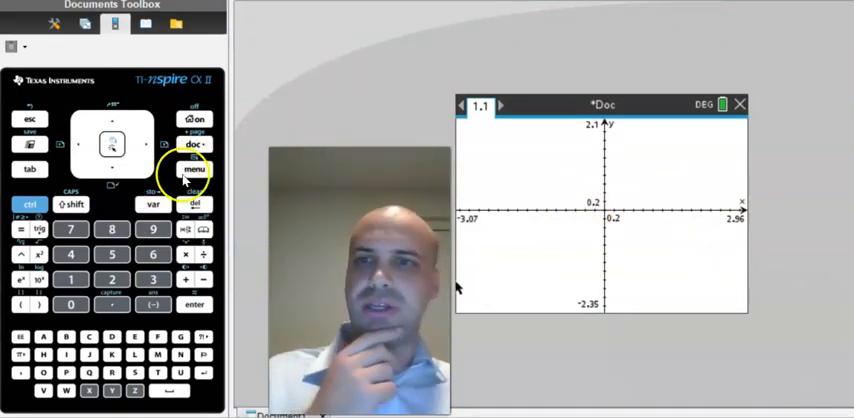
Step: Re-enter y1' = -x/y1 in a fresh entry and bring up its solution parameters
click(195, 169)
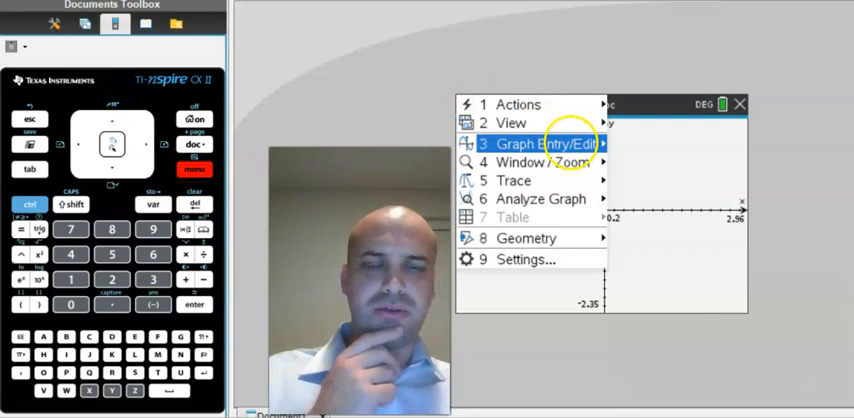
click(544, 143)
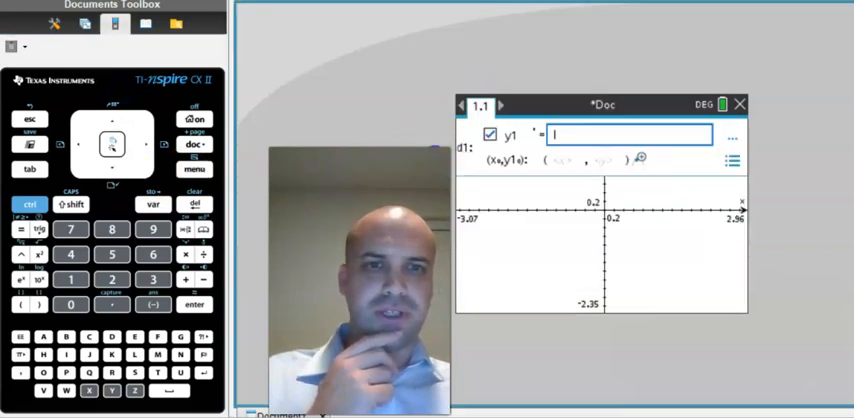
text(-x)
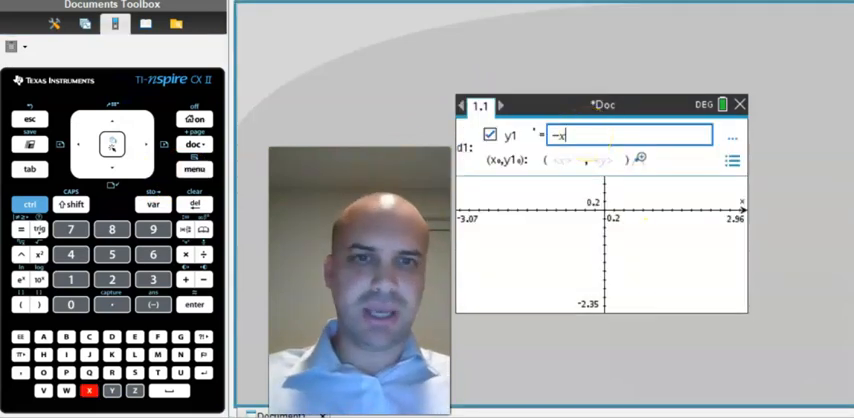
text(/y1)
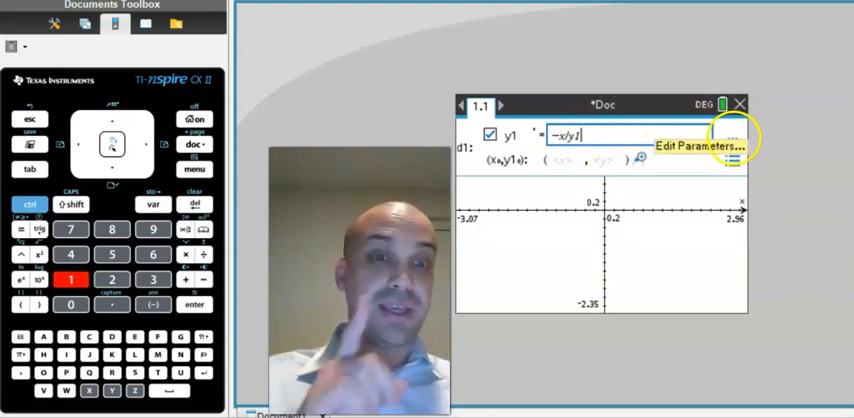
click(697, 146)
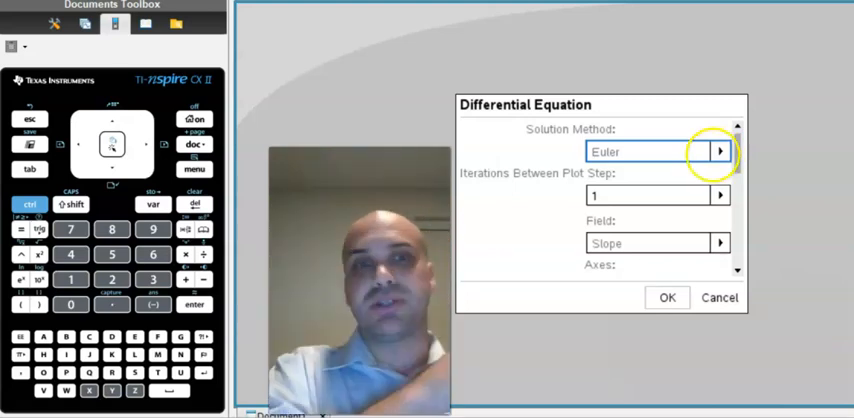
Step: Switch the solution method to Runge-Kutta so the curve traces a semicircle
click(719, 151)
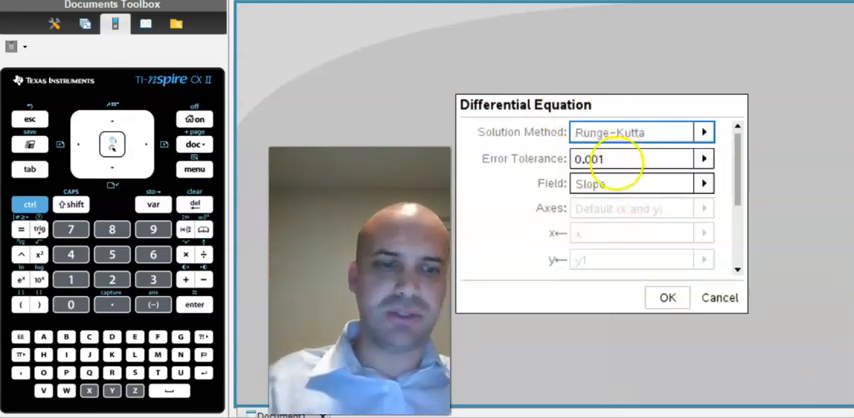
click(667, 297)
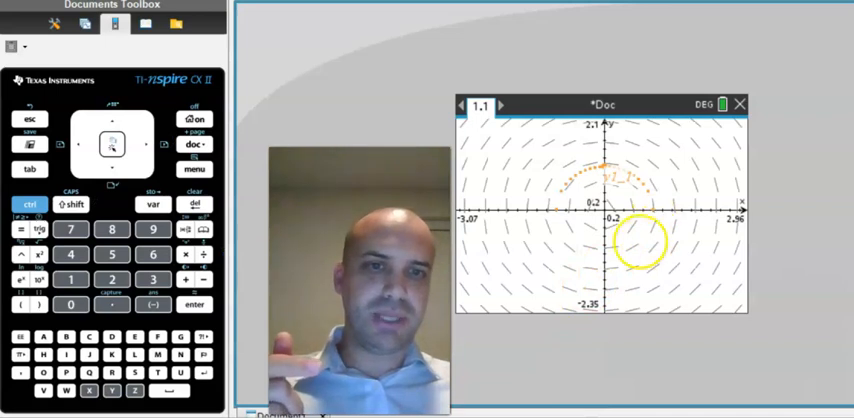
drag(640, 243, 550, 240)
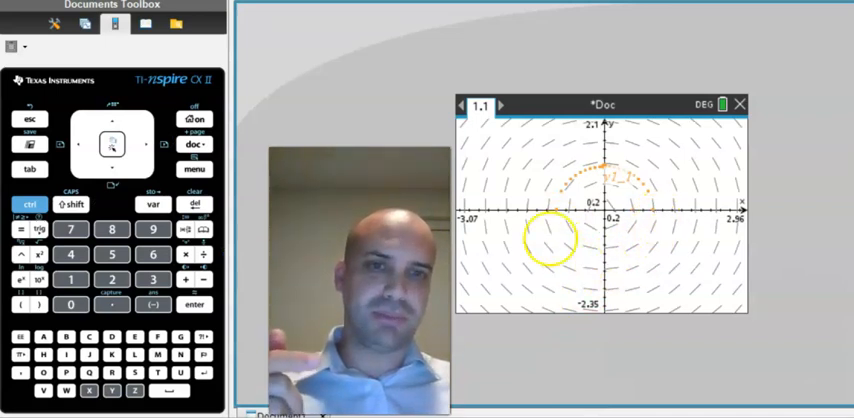